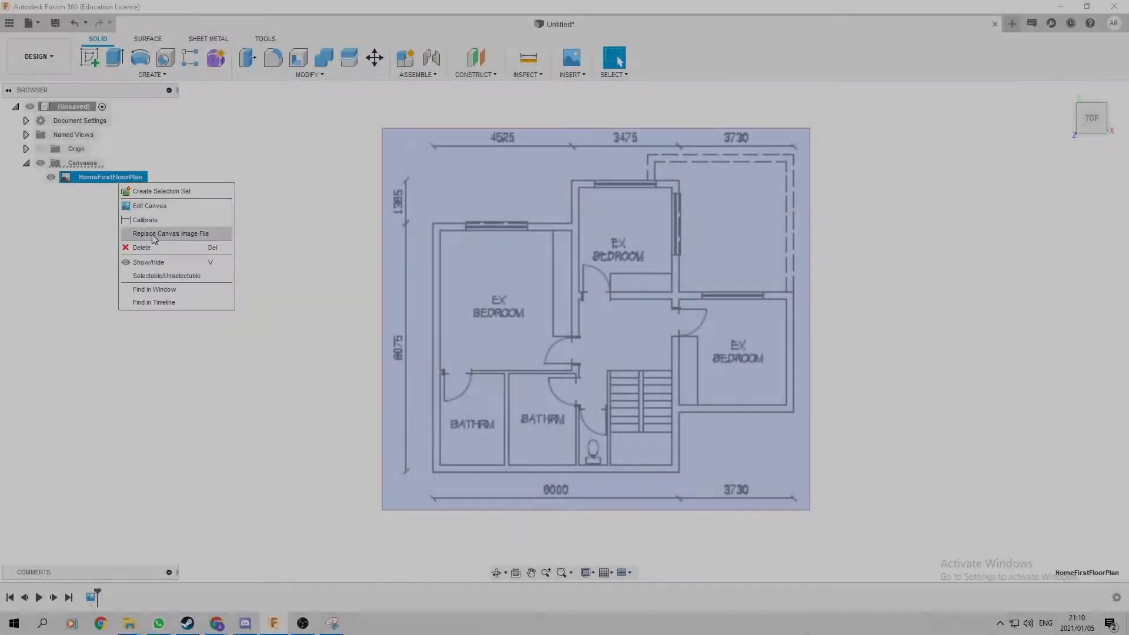
# Step: Place the first-floor plan image and trace extruded walls over its outlines
pyautogui.click(145, 220)
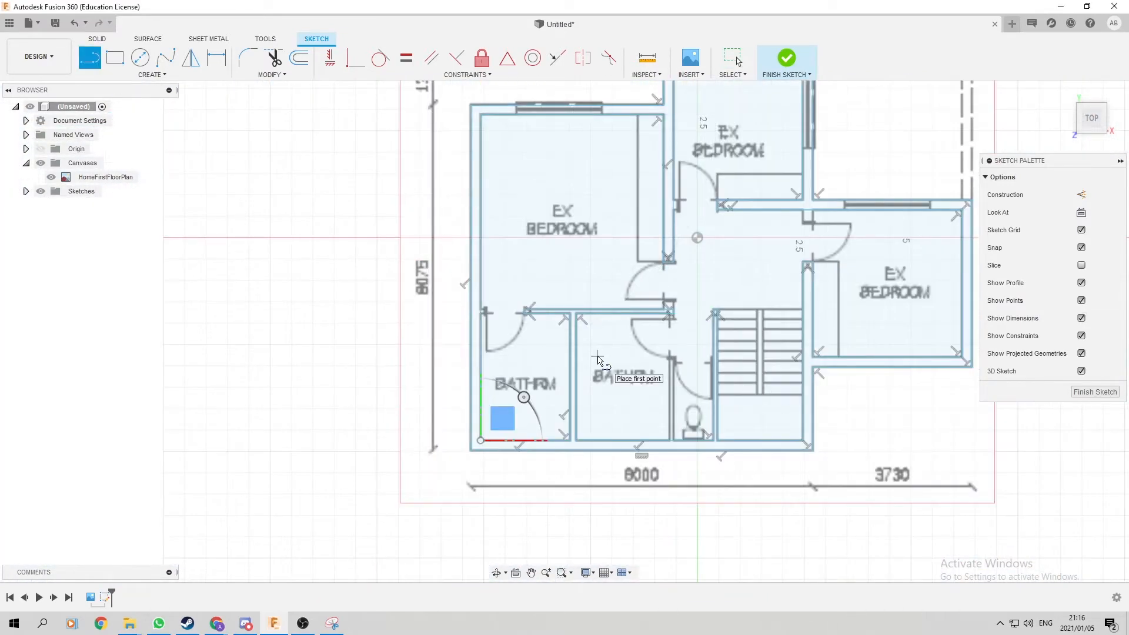
pyautogui.click(785, 57)
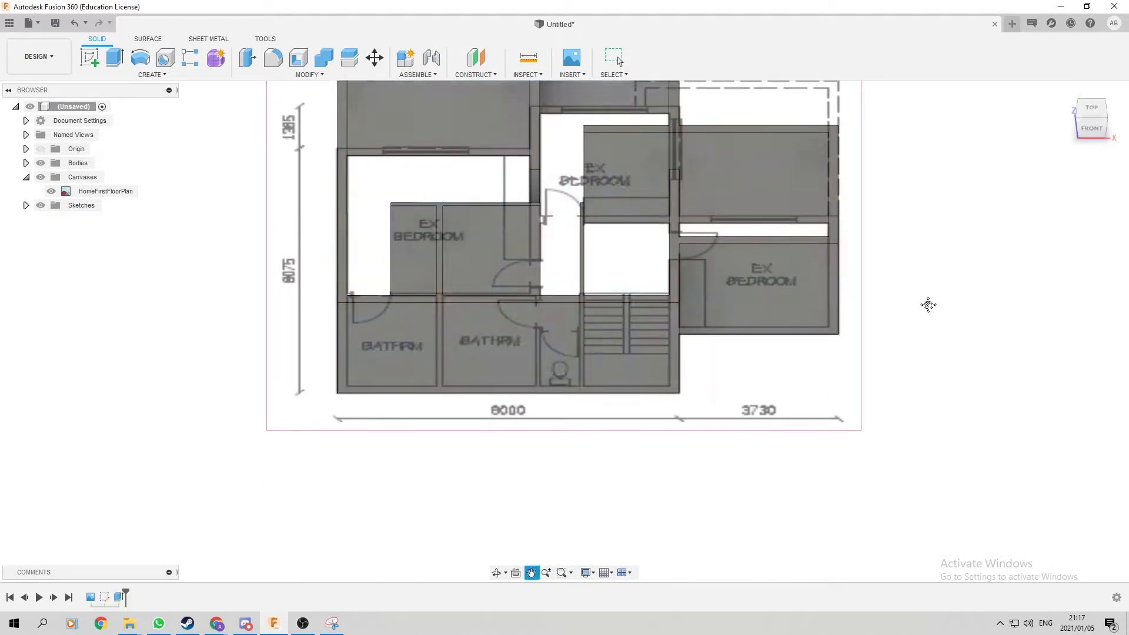
# Step: Save the walled floor-plan design into Admin Project
pyautogui.click(29, 22)
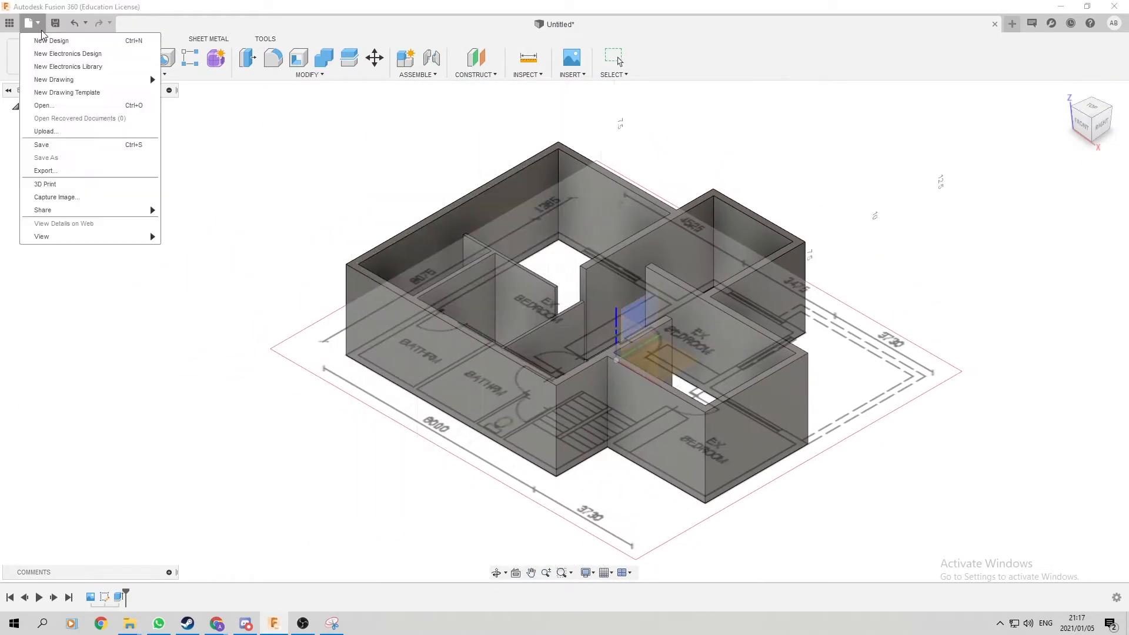
pyautogui.click(41, 145)
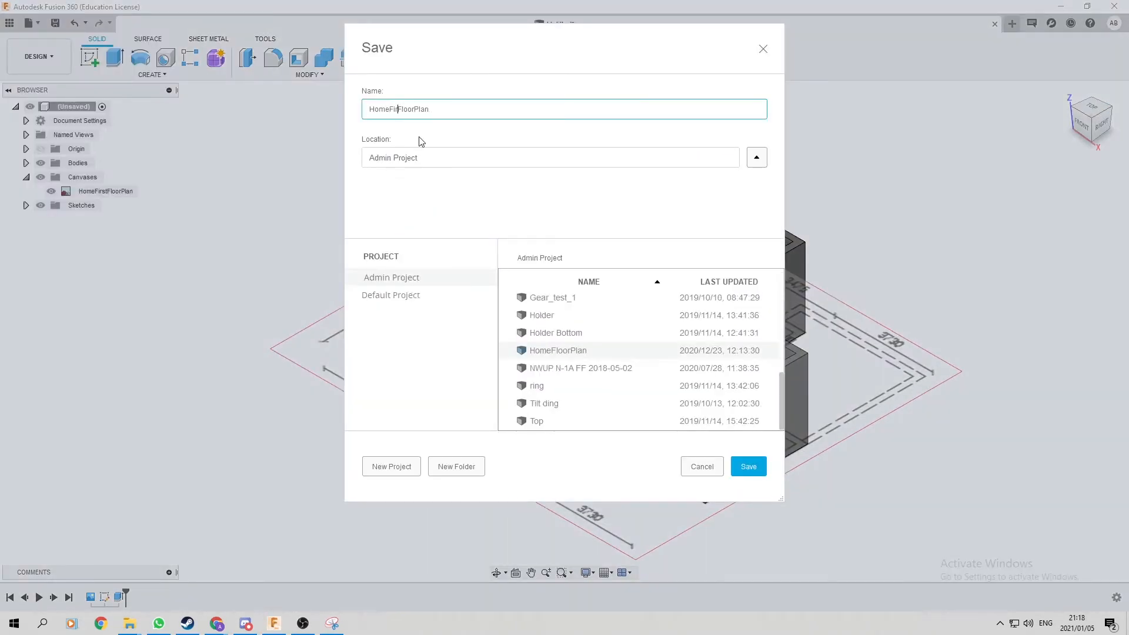
pyautogui.click(748, 466)
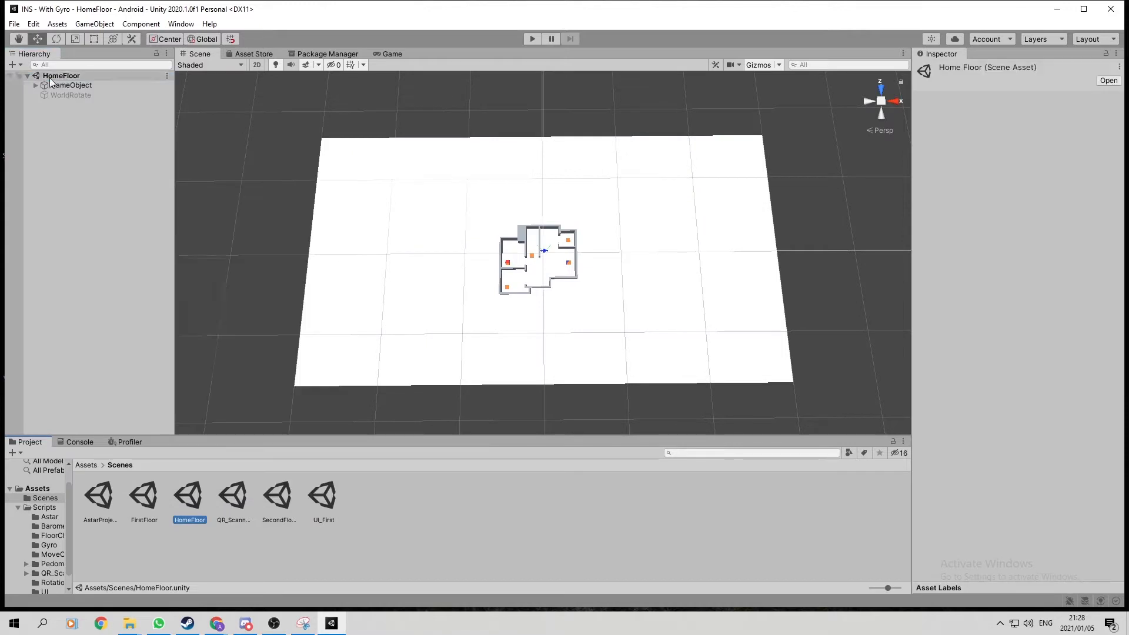
# Step: Lay HomeFirstFloorPlan v1 flat in HomeFirstFloor with Rotation X -90 and Position Y -1
pyautogui.doubleClick(188, 494)
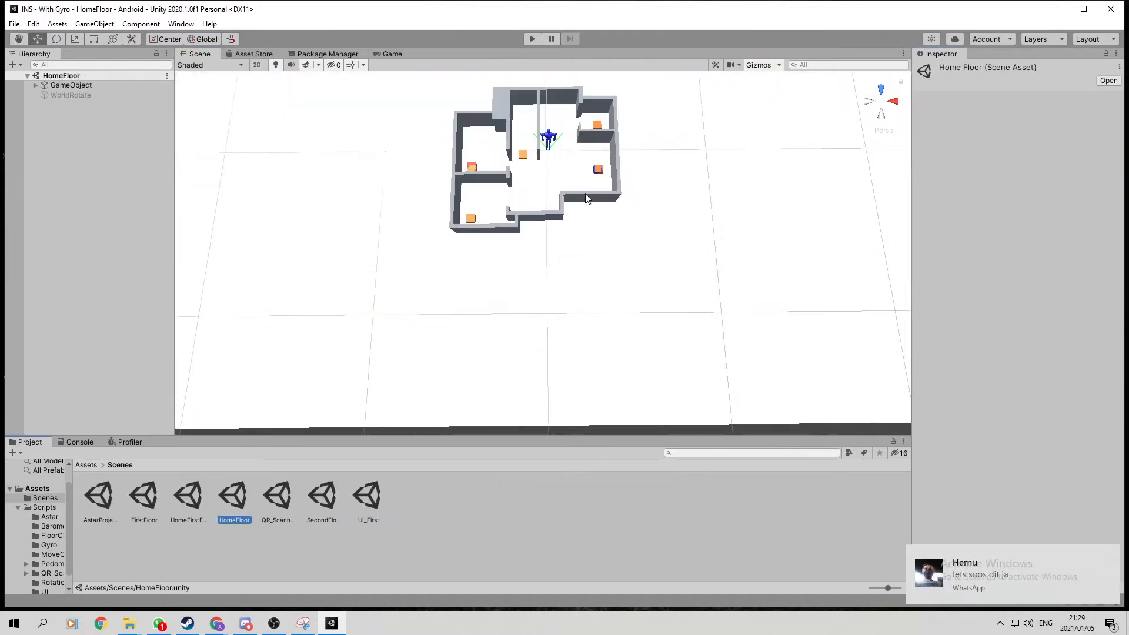
pyautogui.doubleClick(188, 494)
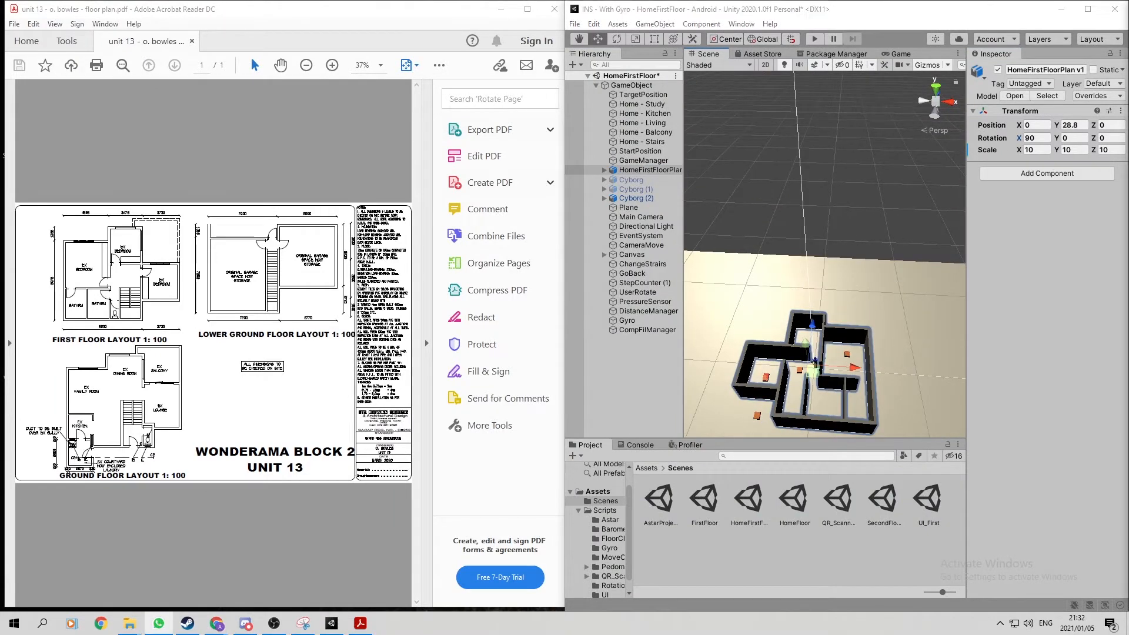
pyautogui.doubleClick(795, 501)
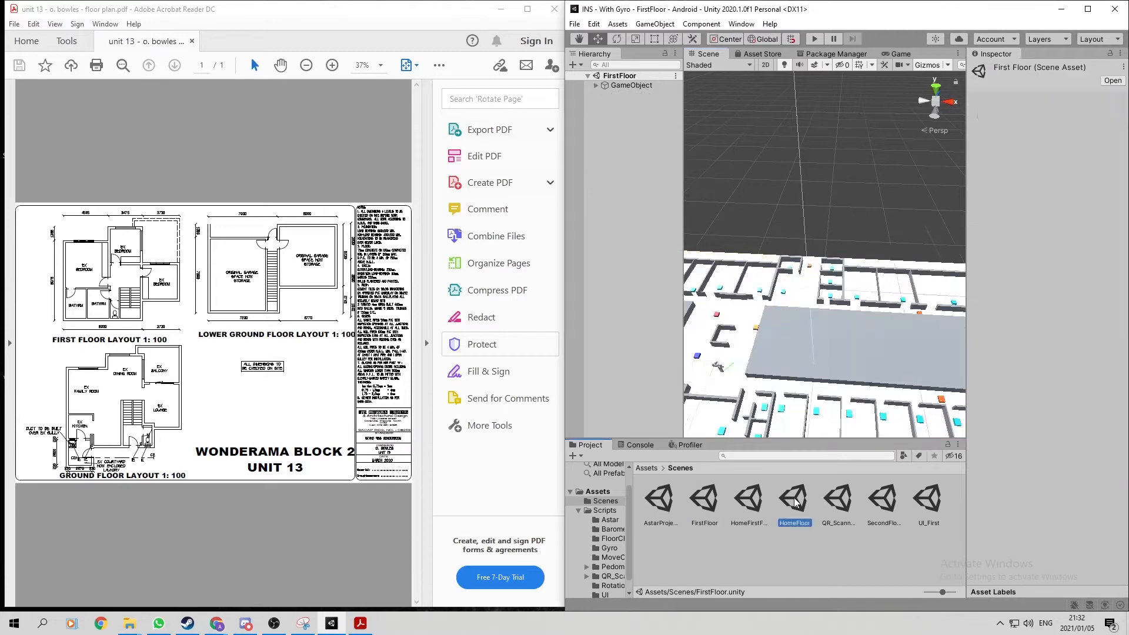
pyautogui.doubleClick(749, 498)
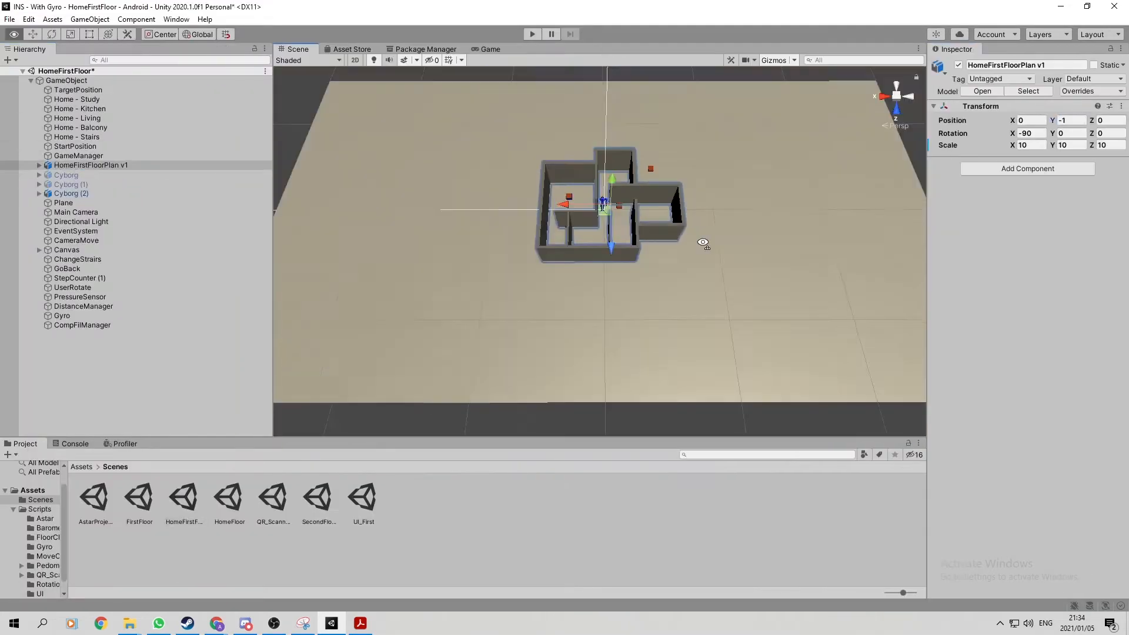
# Step: Set the model's Scale Z to 5 and rename Study, Kitchen and other markers to HomeFF names
pyautogui.doubleClick(229, 499)
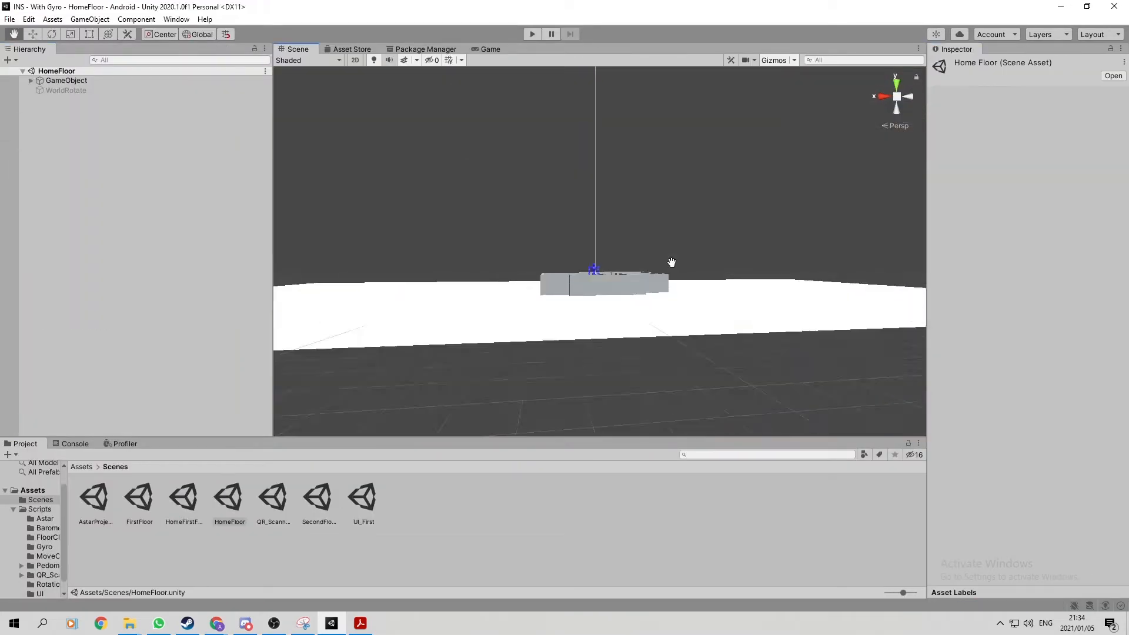
pyautogui.doubleClick(183, 498)
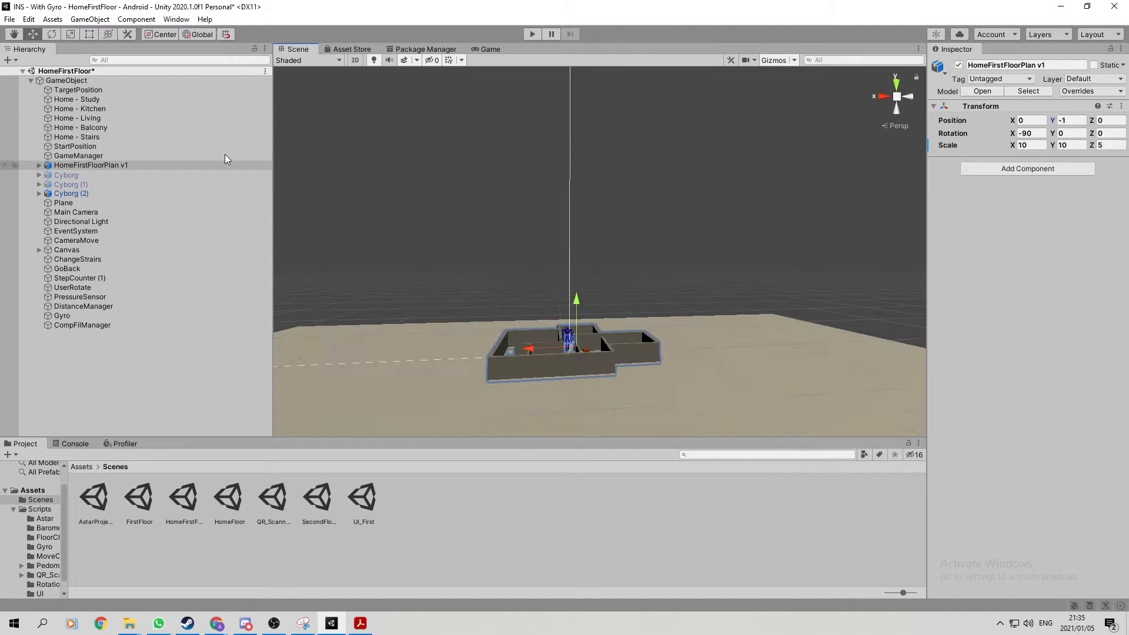
pyautogui.click(80, 221)
pyautogui.write('HomeFF -')
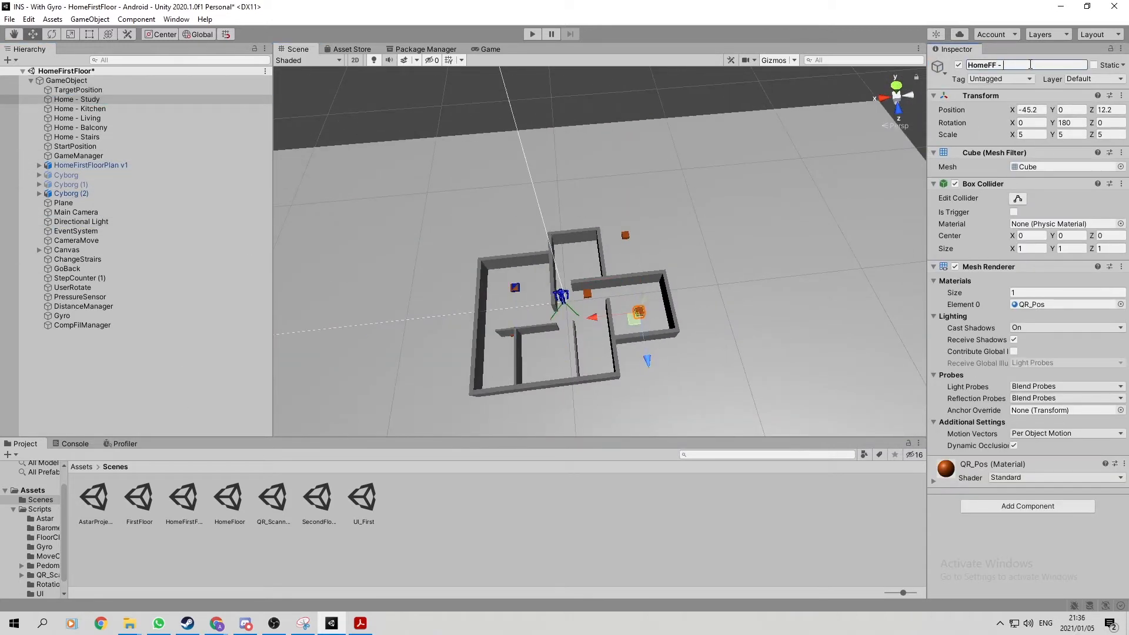
pyautogui.click(78, 108)
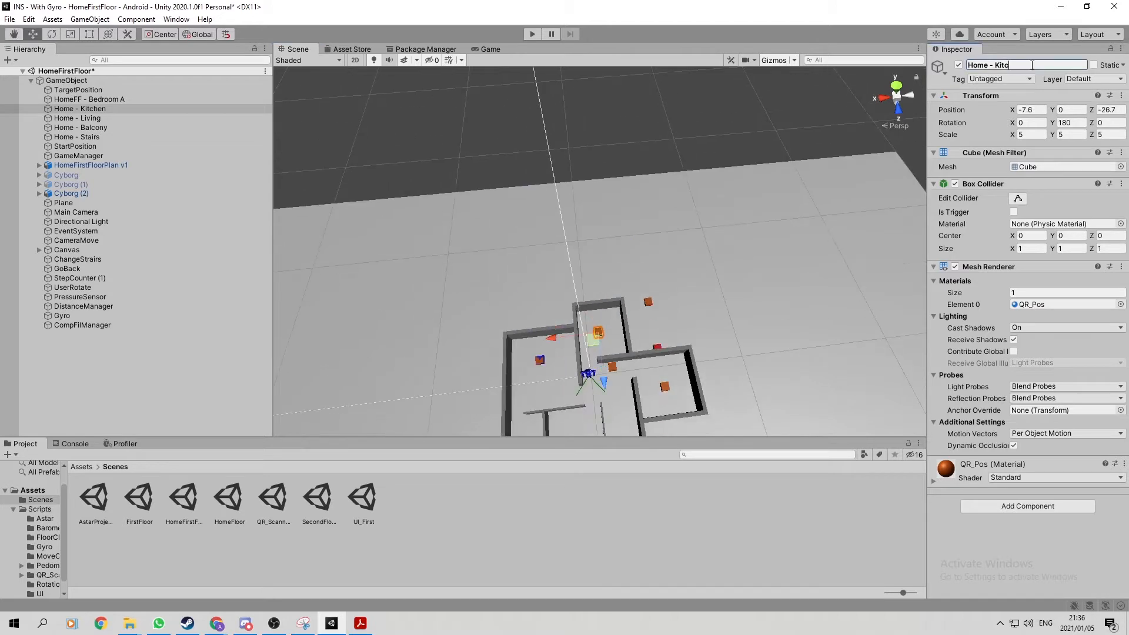
pyautogui.click(80, 127)
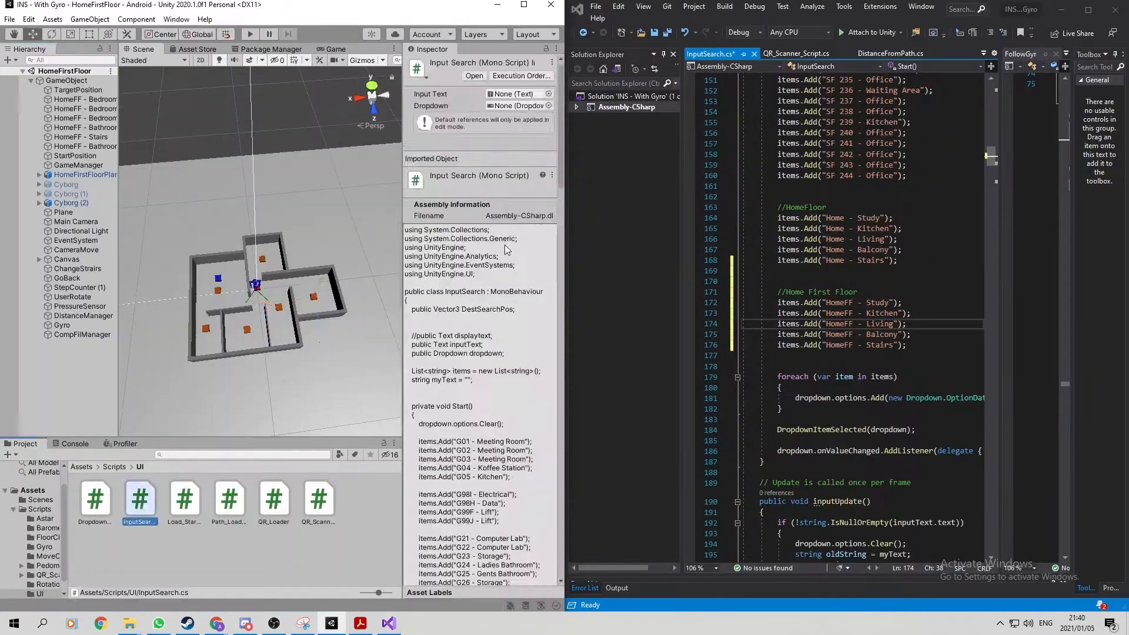
# Step: Add an index 20 case to DropdownQR.cs setting Home - Study with startFloorLvl 6
pyautogui.click(84, 146)
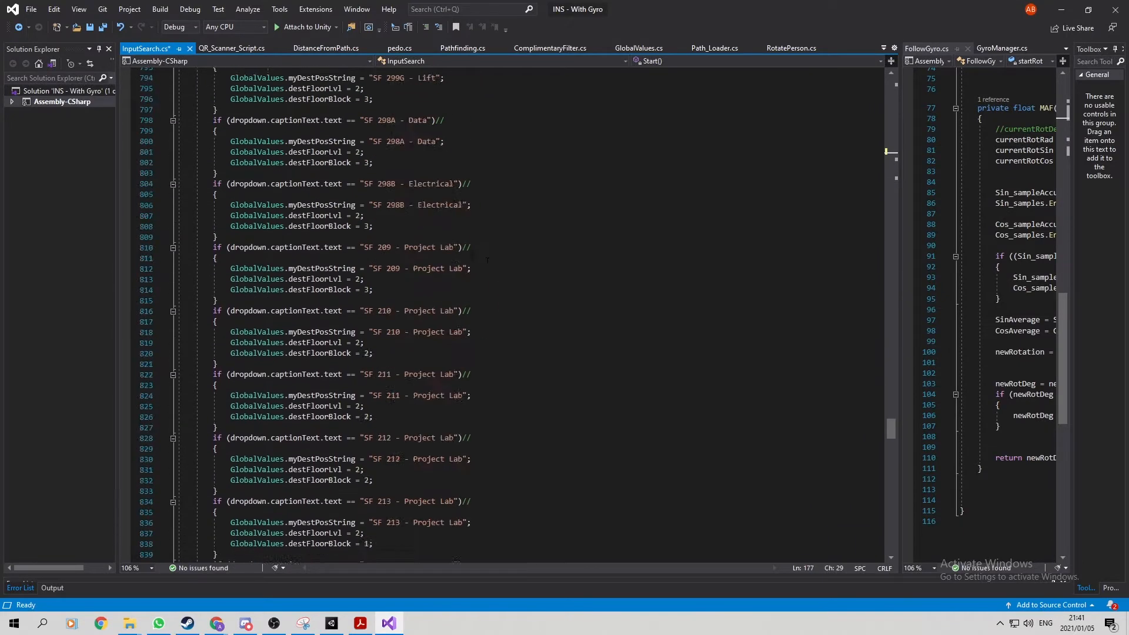
pyautogui.scroll(-3)
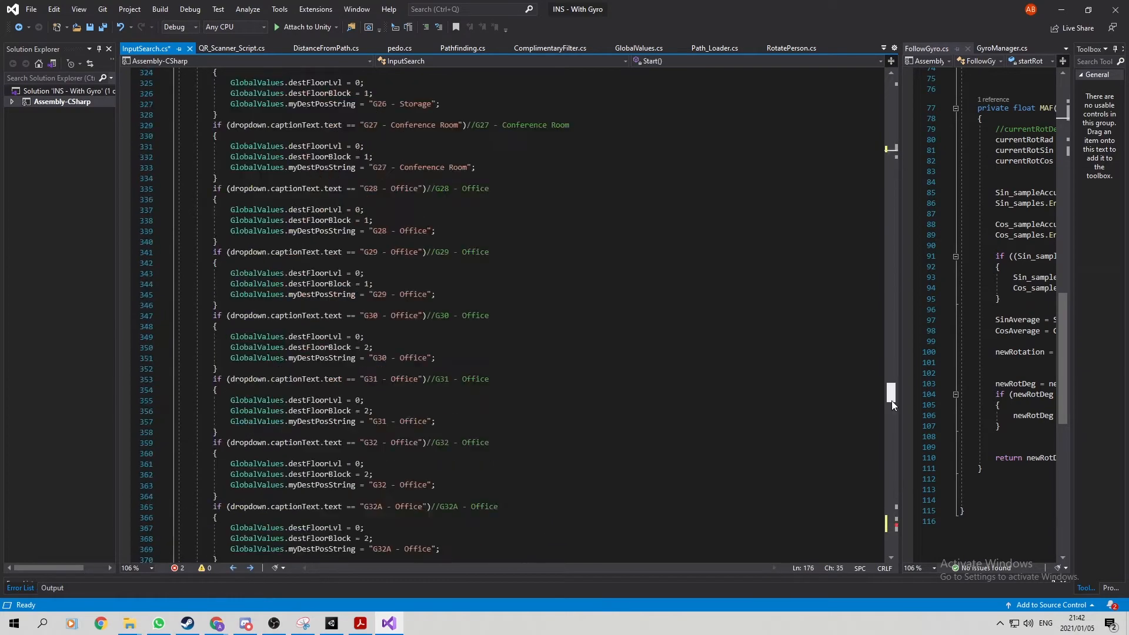
pyautogui.click(231, 47)
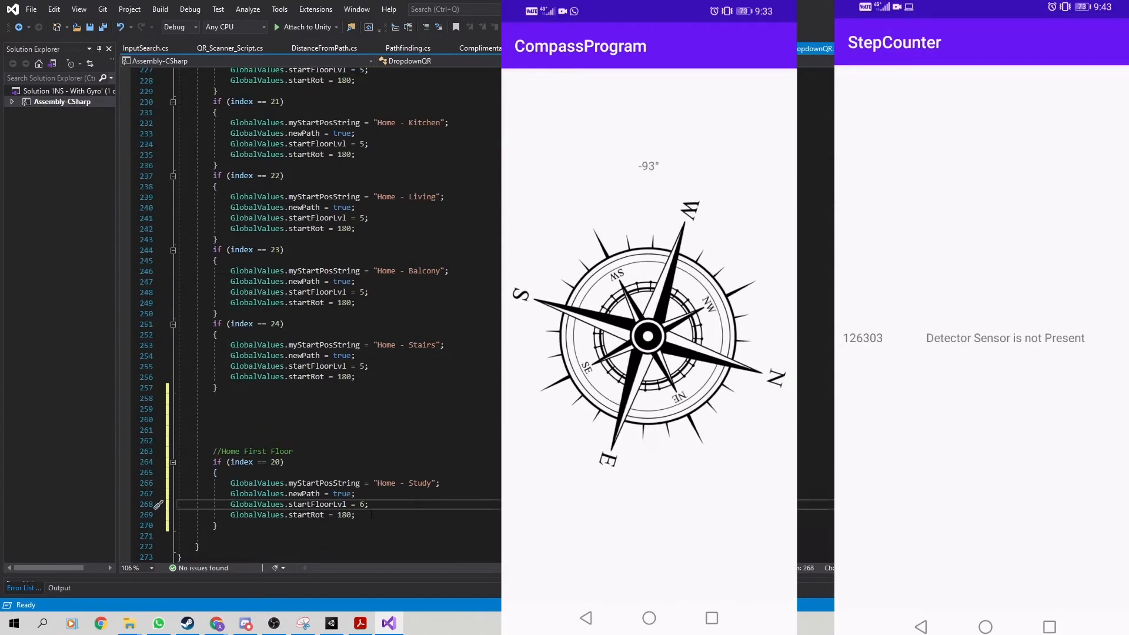
# Step: Use HomeFF room names in DropdownQR cases, Pathfinding switch cases and InputSearch caption checks
pyautogui.click(146, 48)
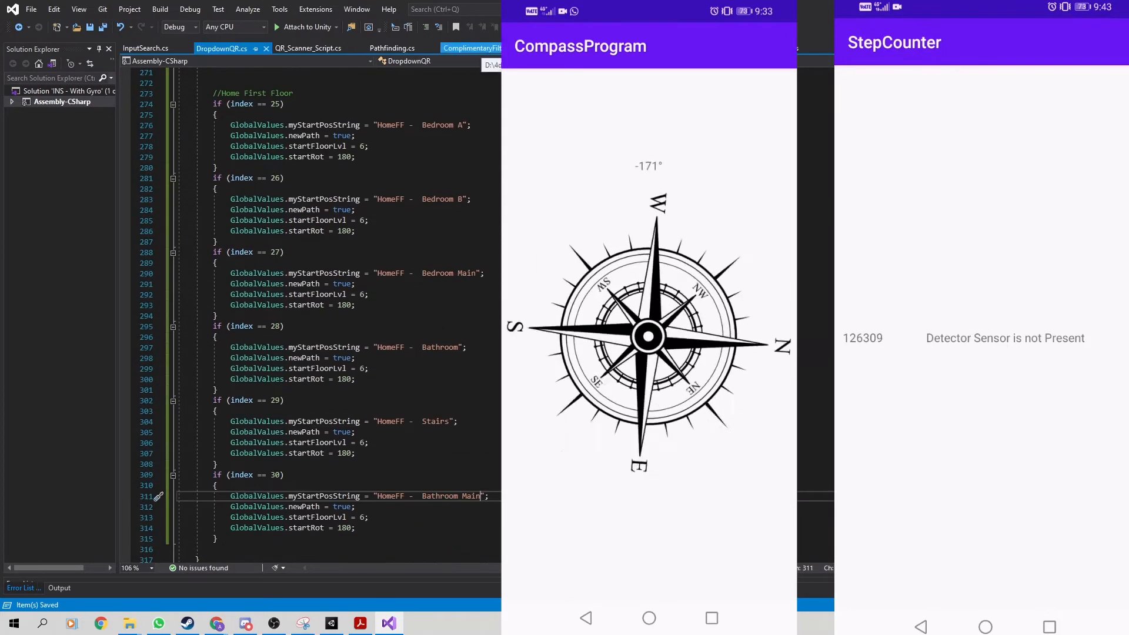
pyautogui.click(392, 48)
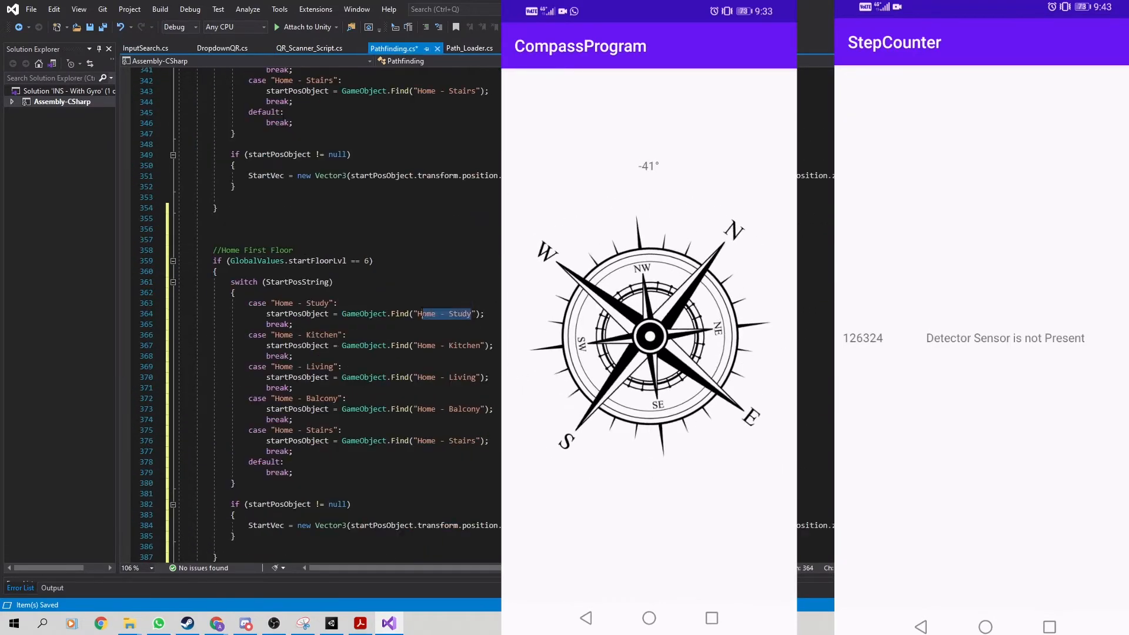
pyautogui.click(139, 48)
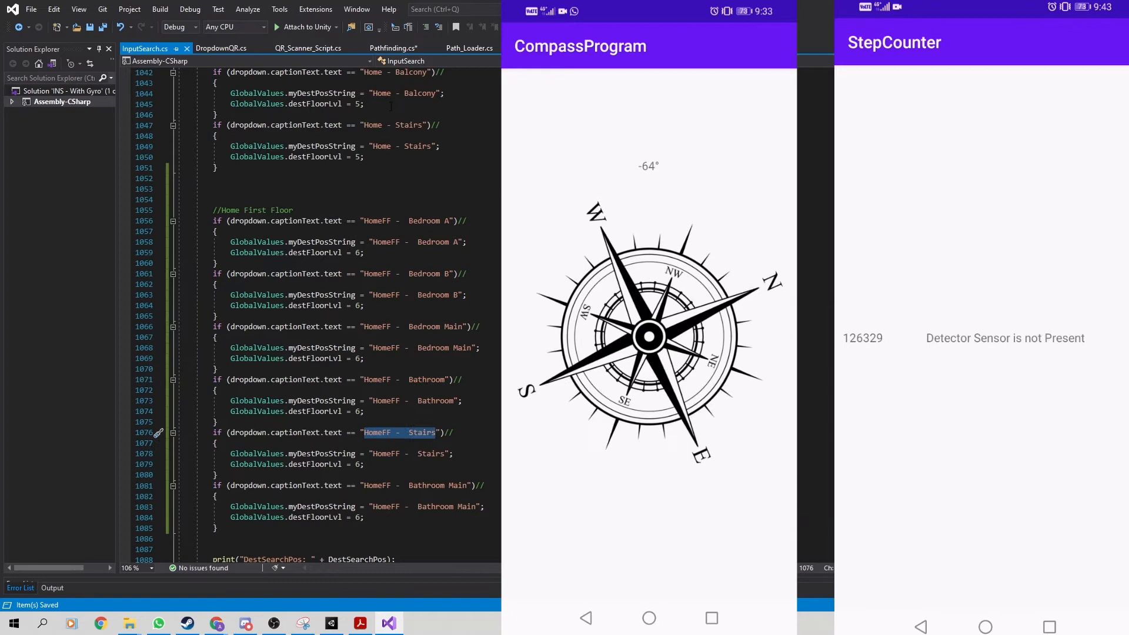
pyautogui.click(393, 47)
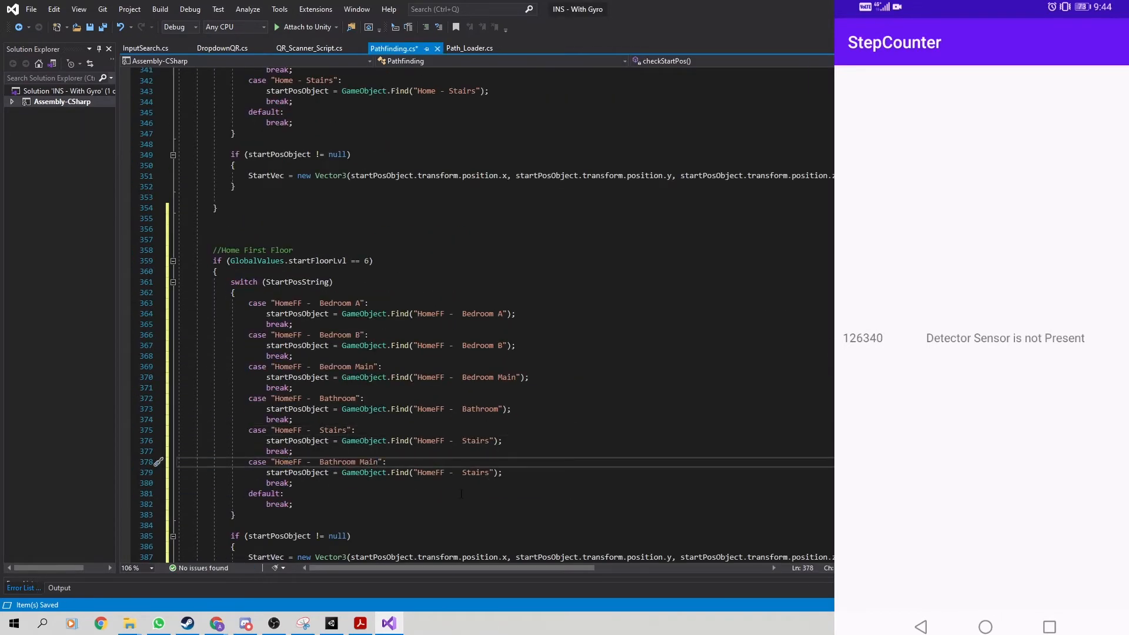
pyautogui.scroll(-3)
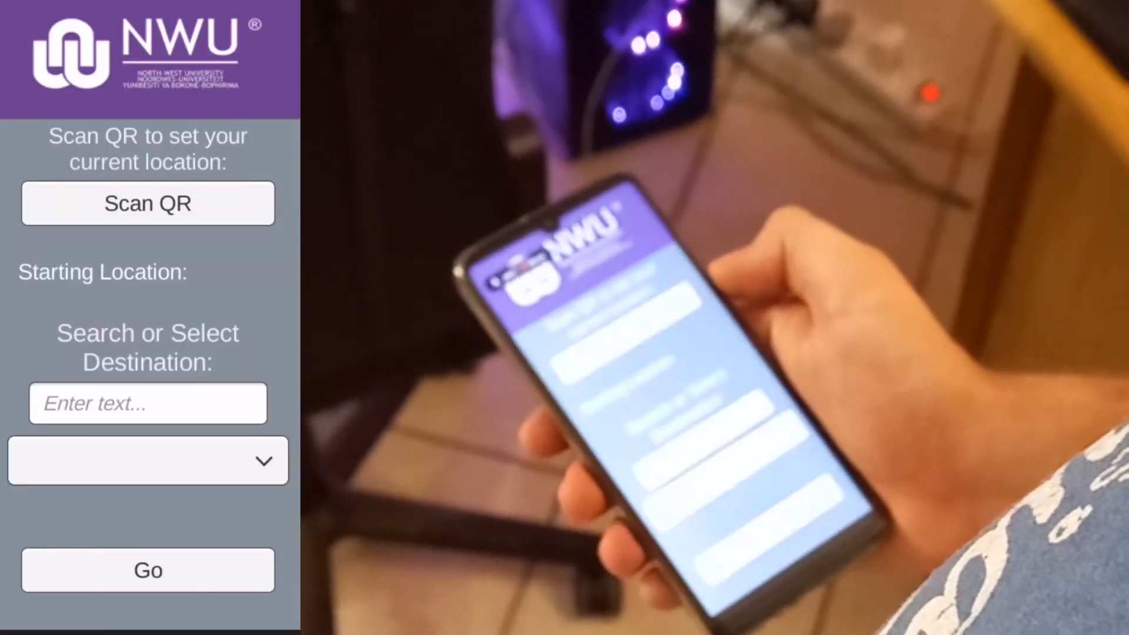
# Step: Search 'kitchen' and choose Home - Kitchen as the destination from Home - Study
pyautogui.click(147, 202)
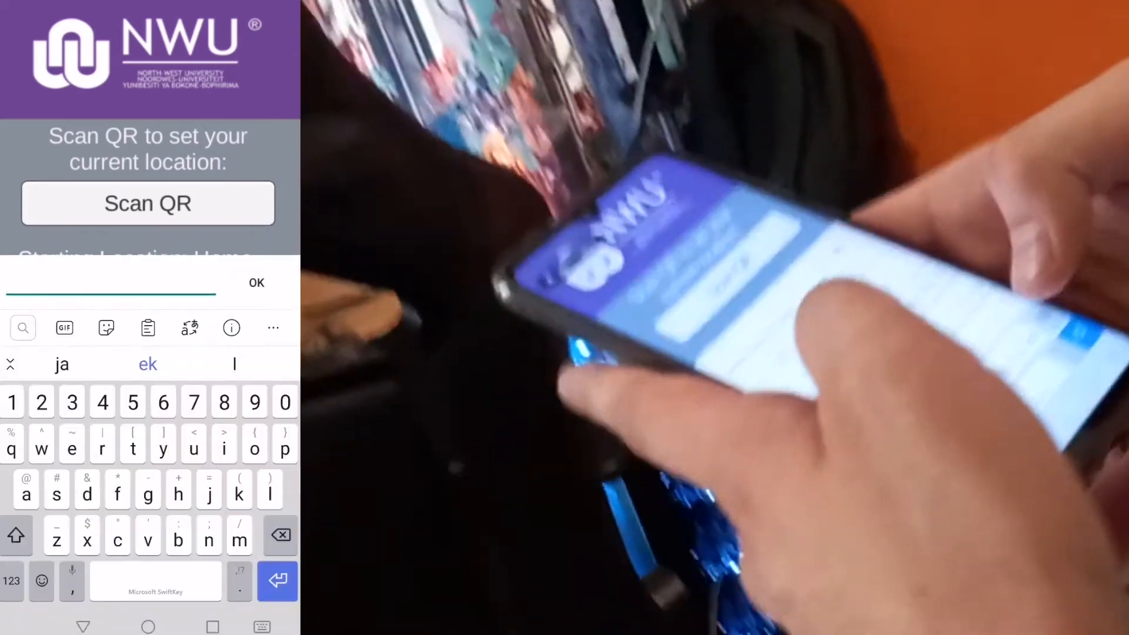
pyautogui.write('kitchen')
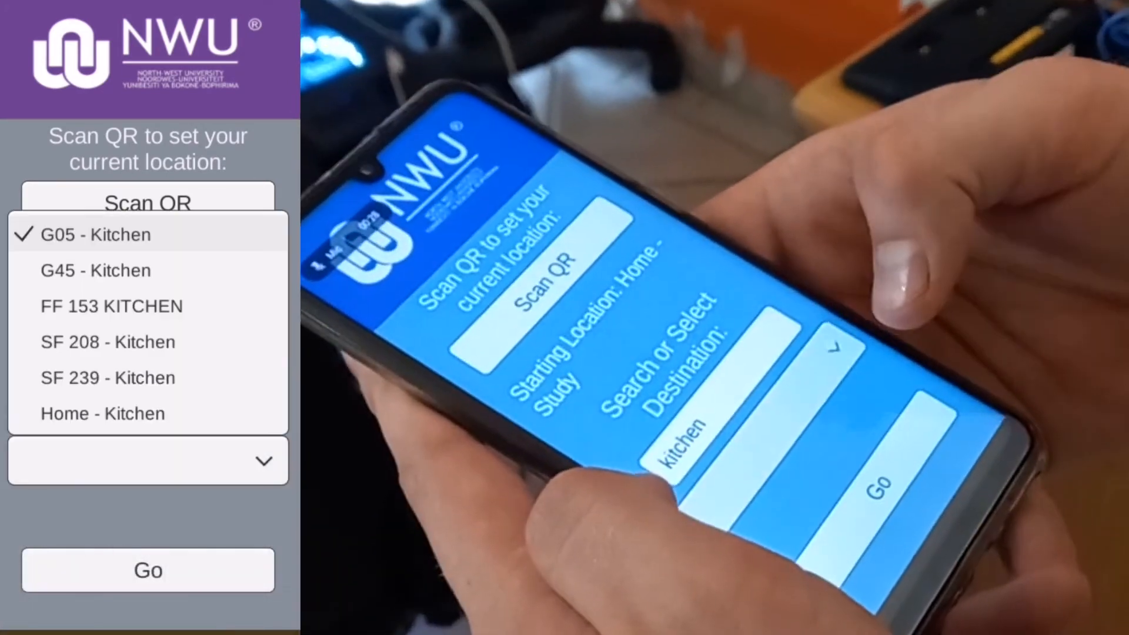
pyautogui.click(102, 414)
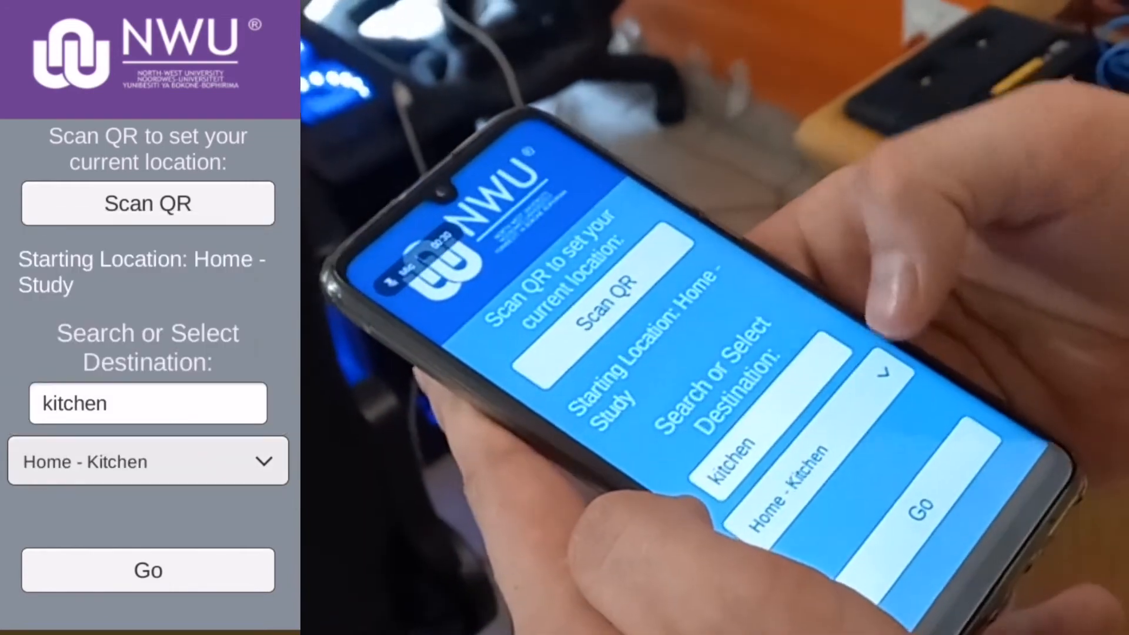